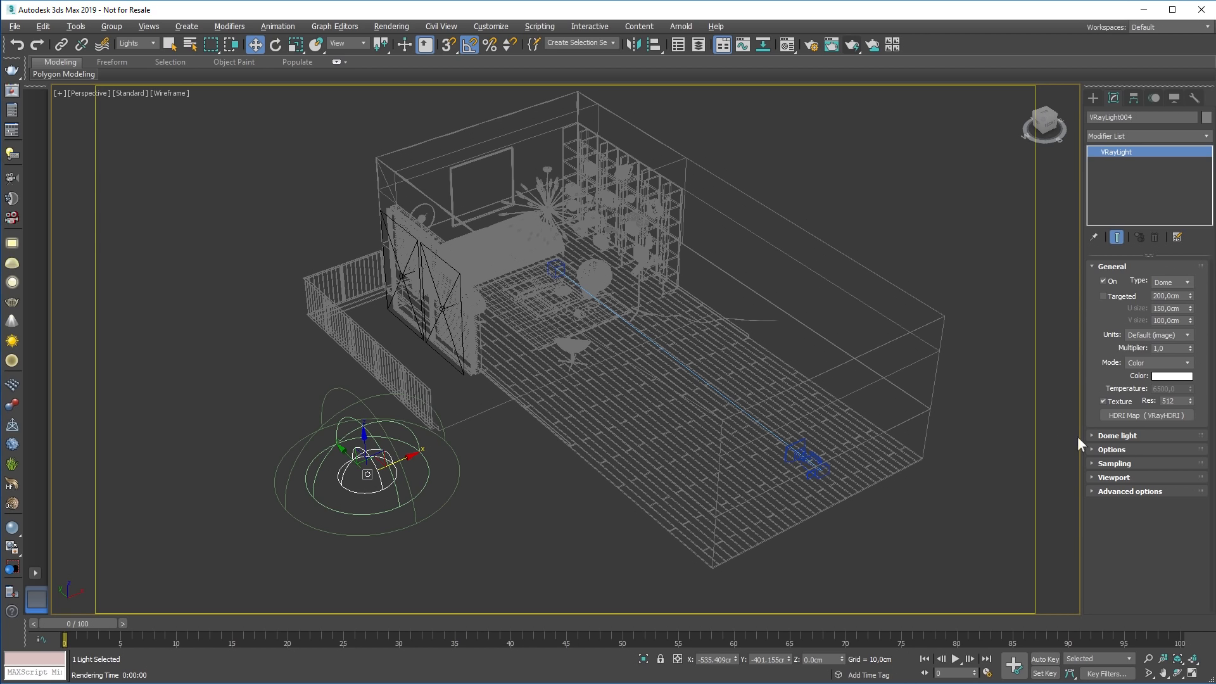
Expand the Dome light rollout and enable Adaptive dome (WIP) on the HDRI dome light.
left_click(1117, 434)
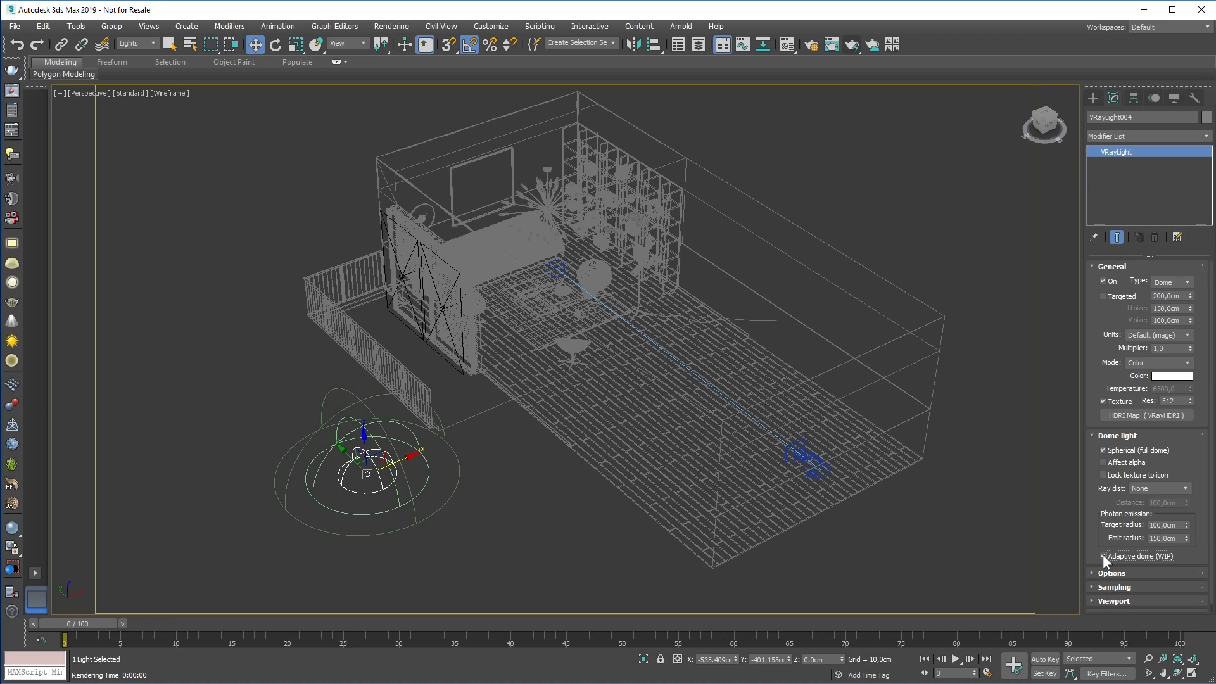
left_click(1104, 556)
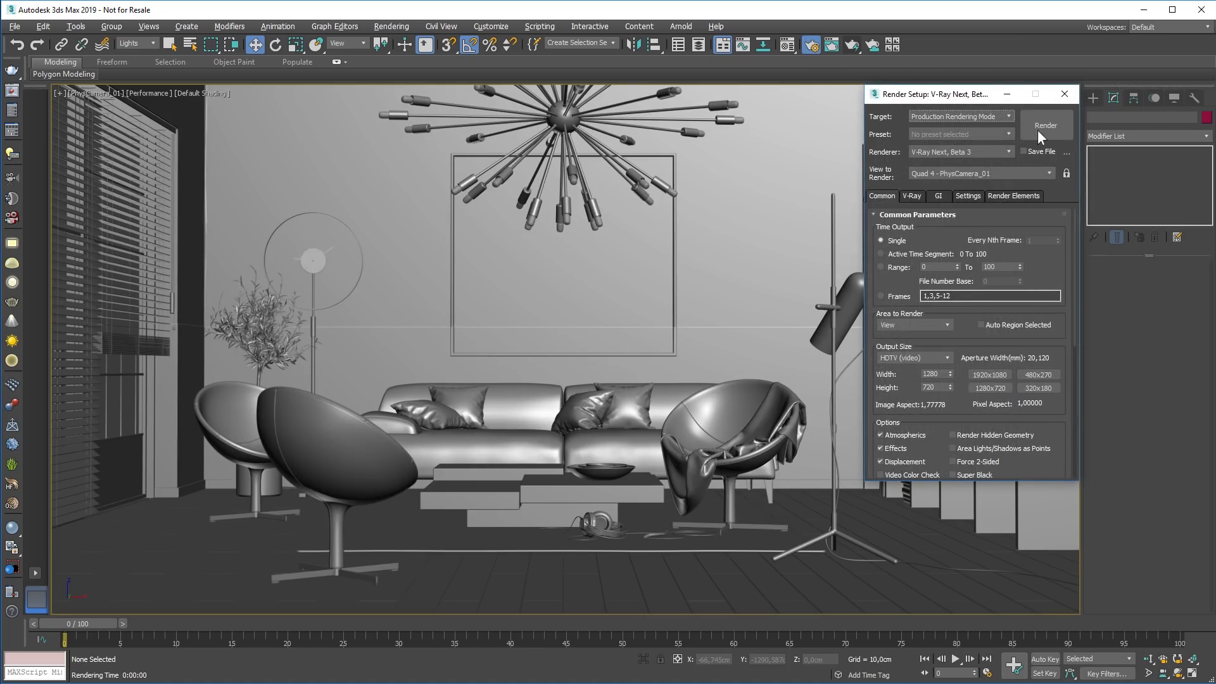
Start the living-room render from the Render Setup dialog.
left_click(1046, 125)
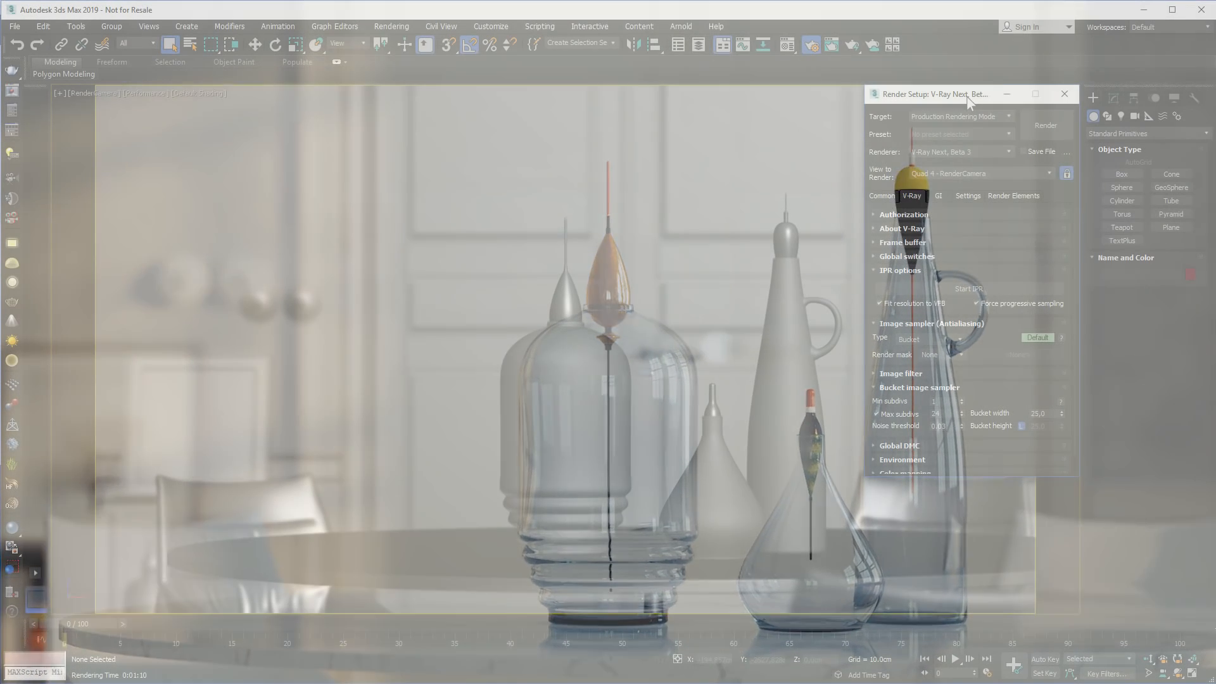
Add a VRayDenoiser render element and render the glass vases with Glass_Tinted in the Material Editor.
left_click(1013, 195)
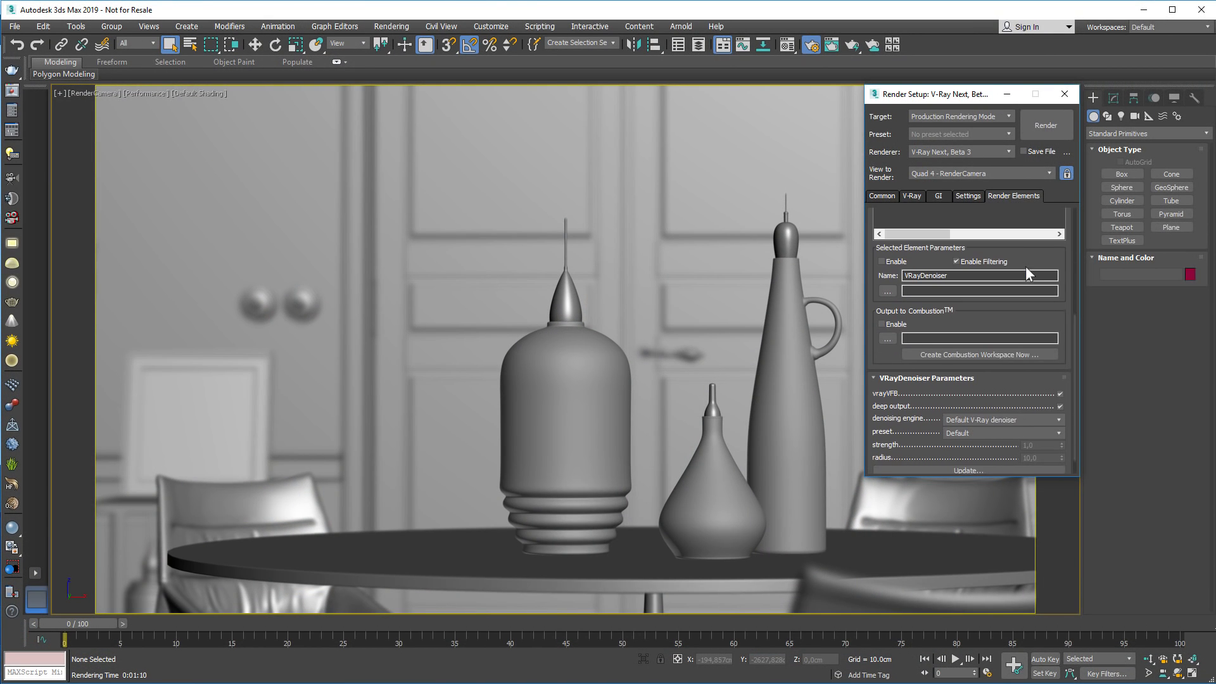
left_click(1056, 418)
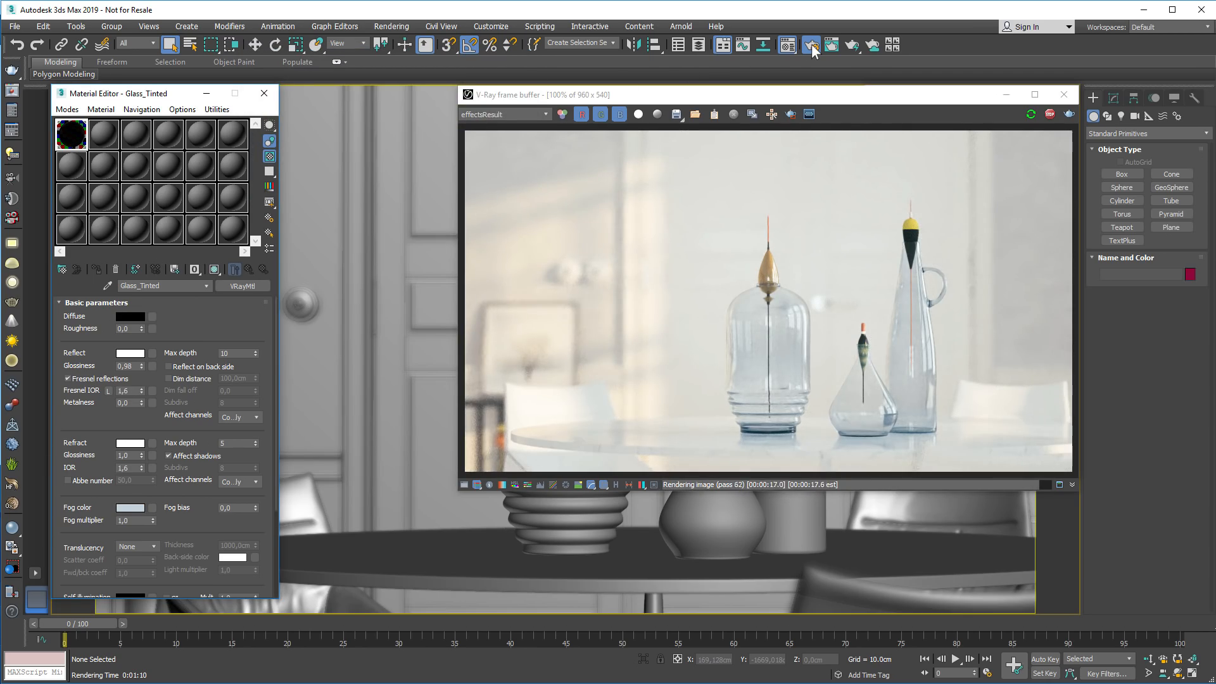
left_click(812, 44)
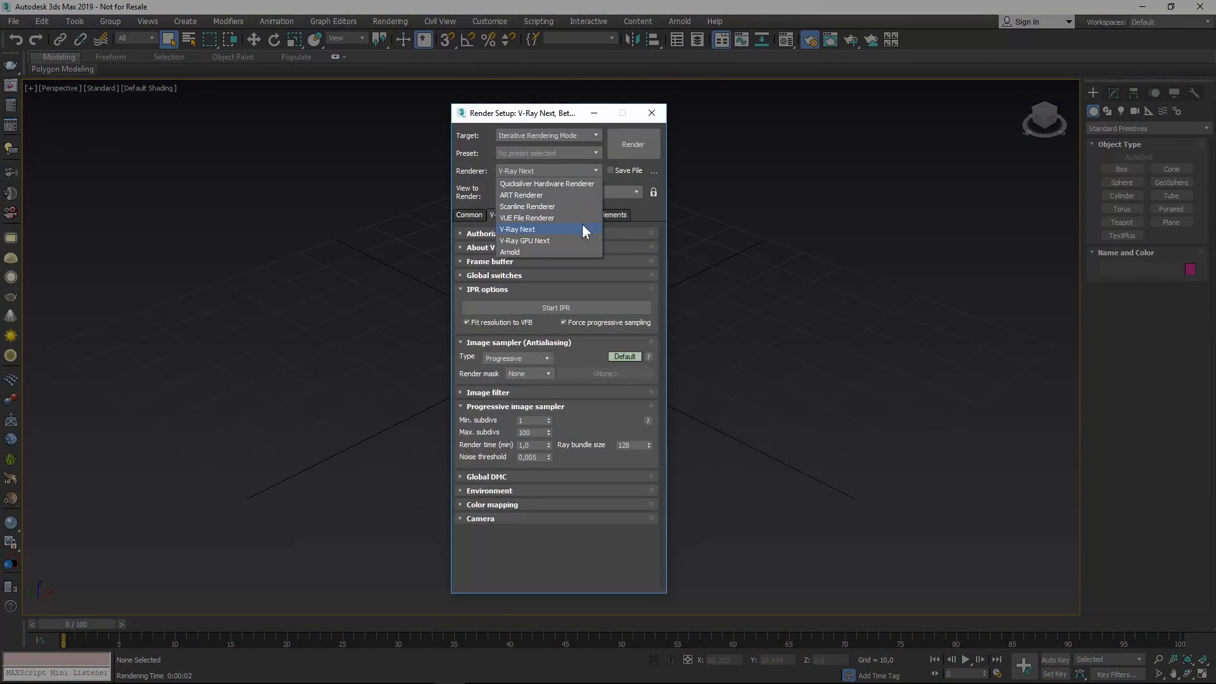
Set the renderer to V-Ray GPU Next with Production Rendering Mode as the target.
left_click(524, 241)
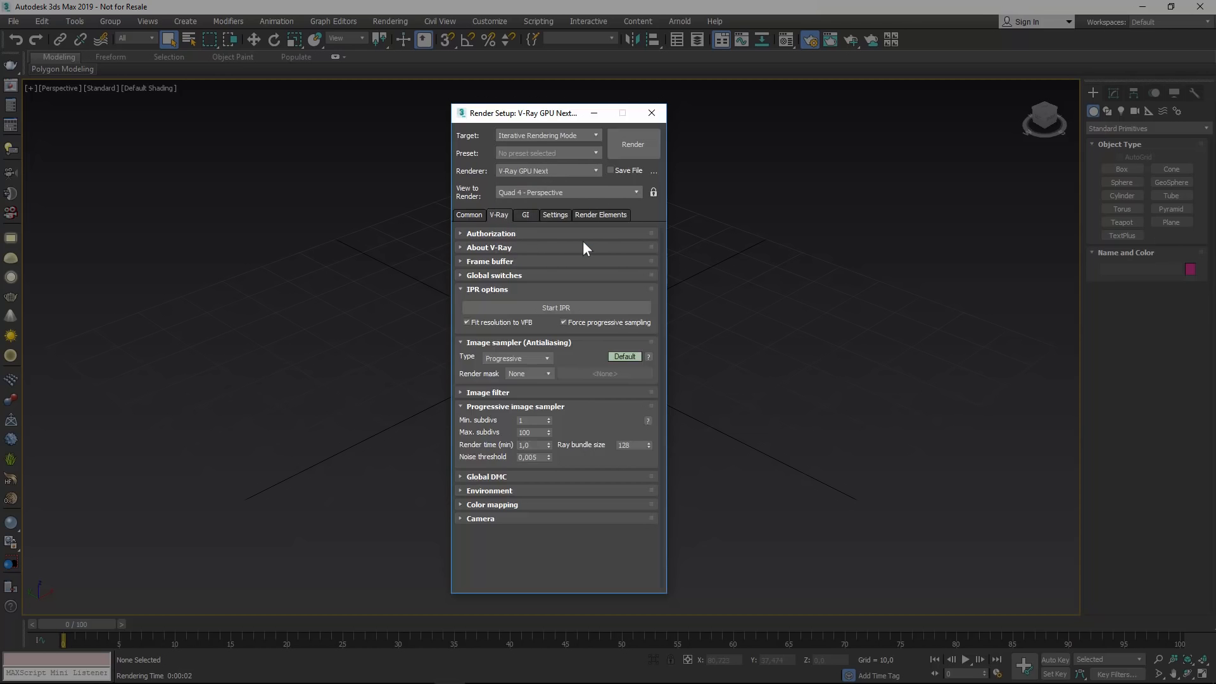
left_click(596, 136)
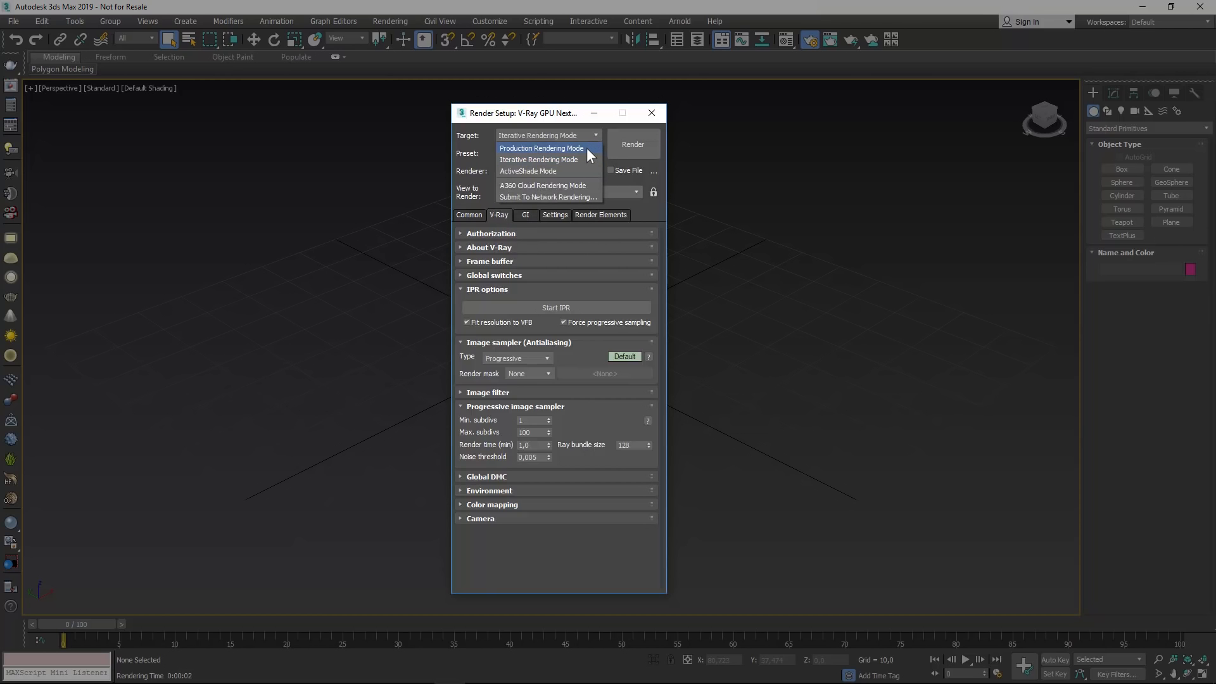
left_click(541, 149)
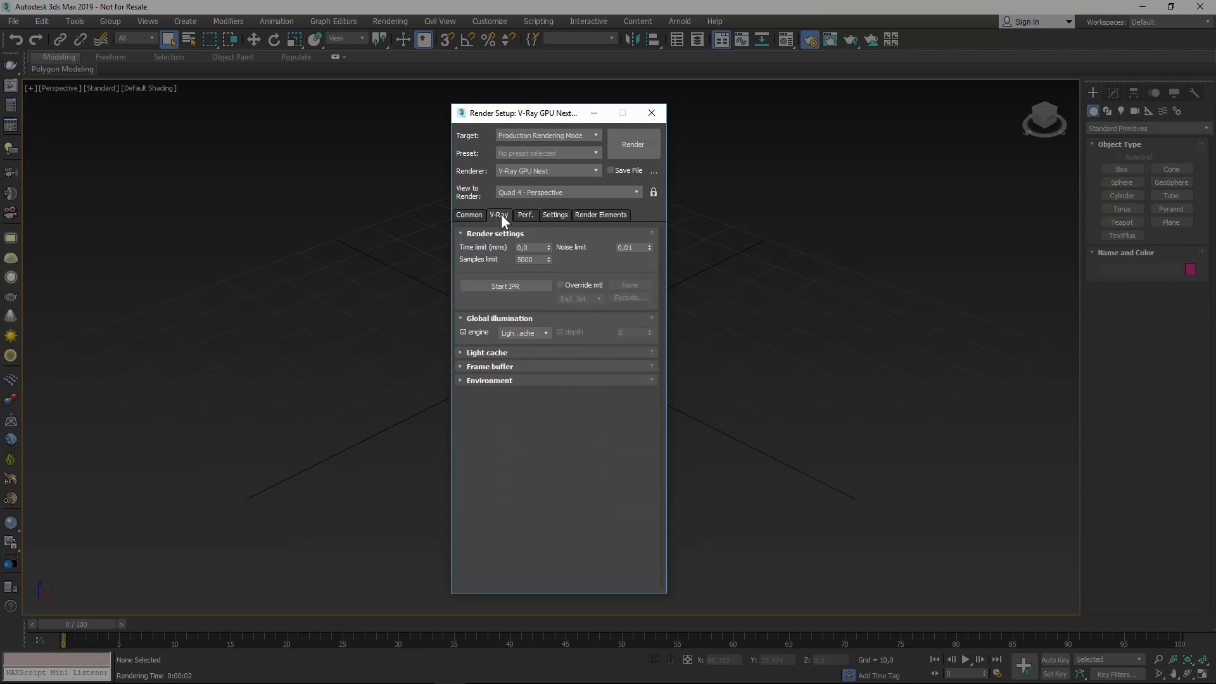
Review the GPU Perf. tab and the Settings tab's global switches.
left_click(524, 216)
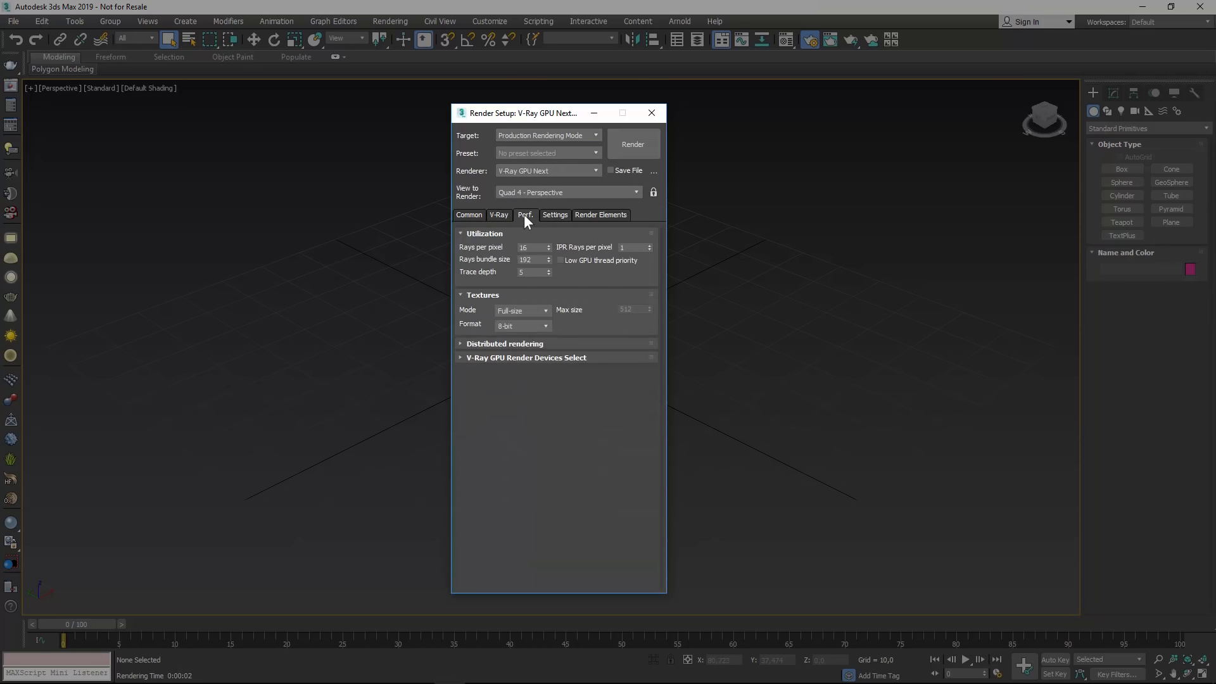
left_click(555, 216)
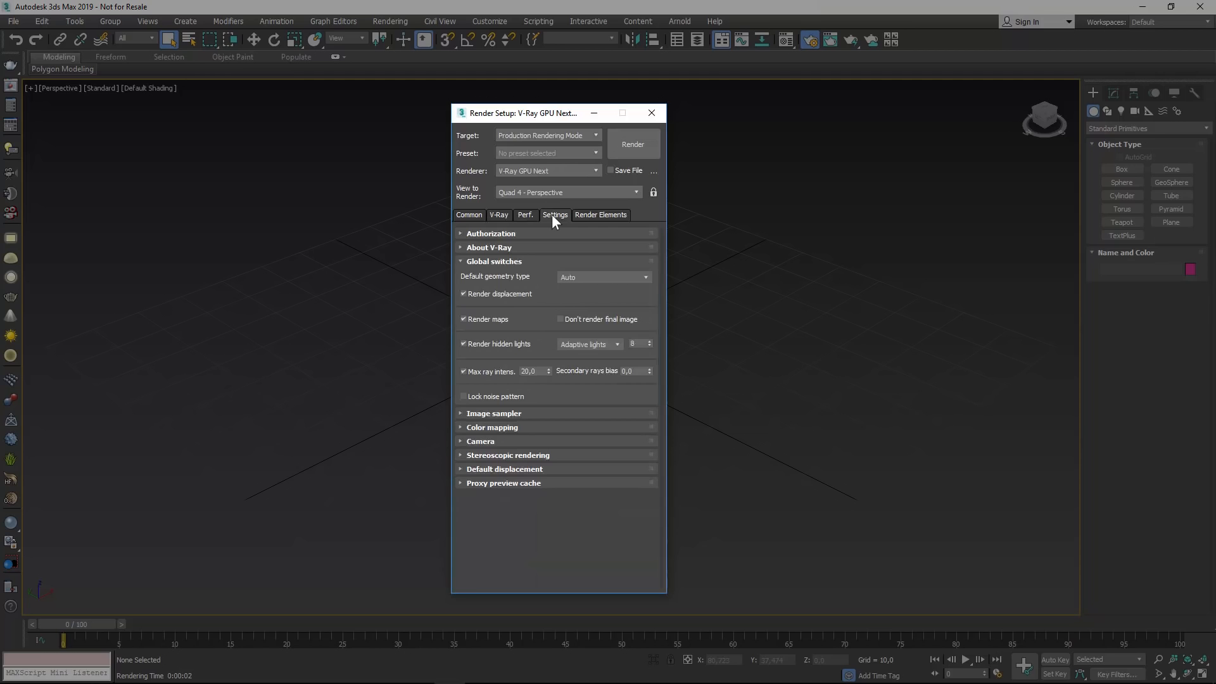
left_click(632, 144)
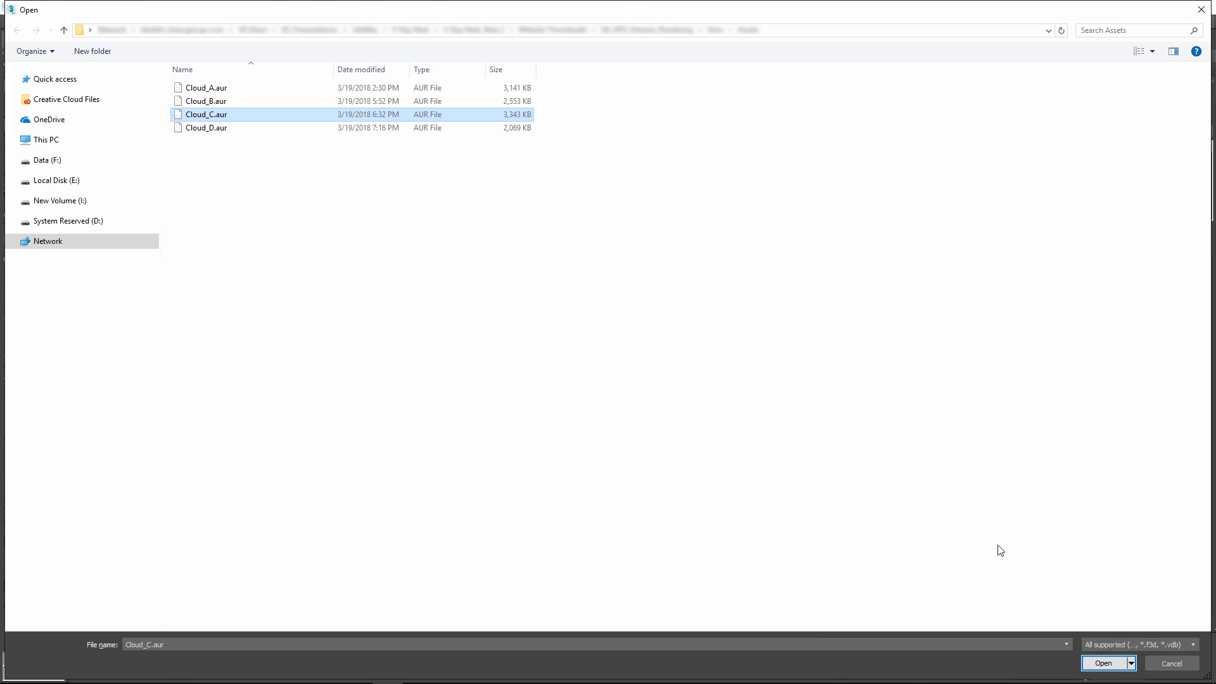
Load the Cloud_C.aur volume file from the Open dialog.
left_click(1102, 662)
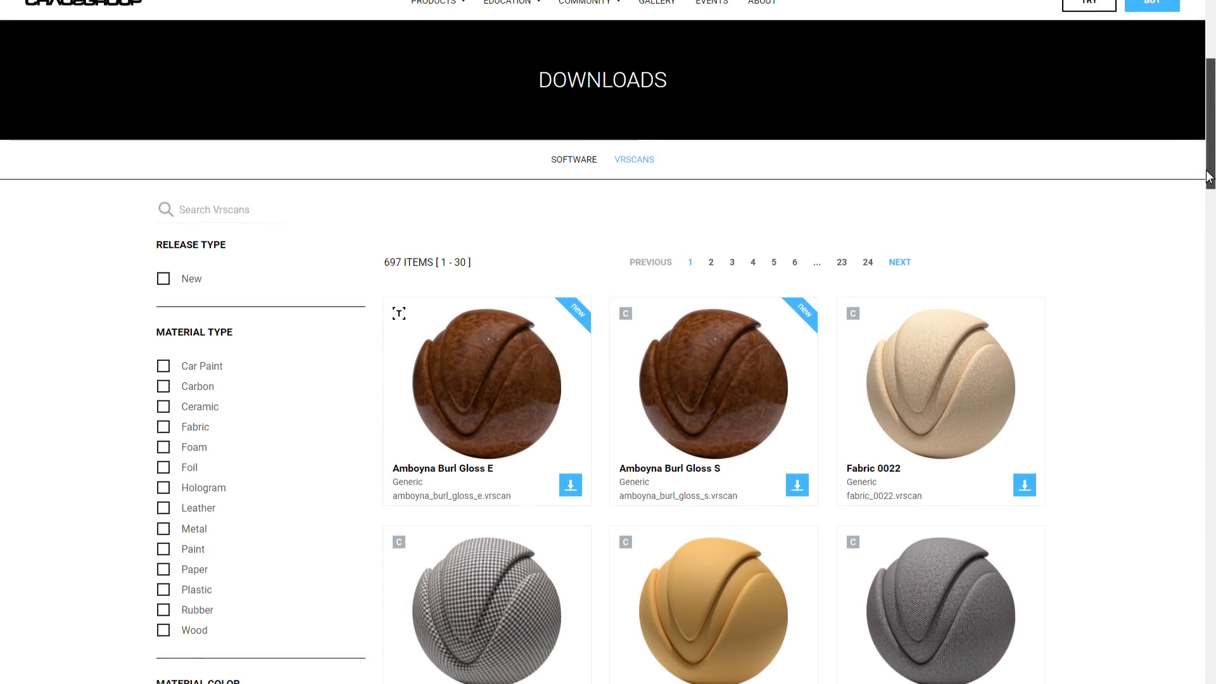
Scroll through the VRscans downloads list of 697 scanned materials.
scroll("down", 3)
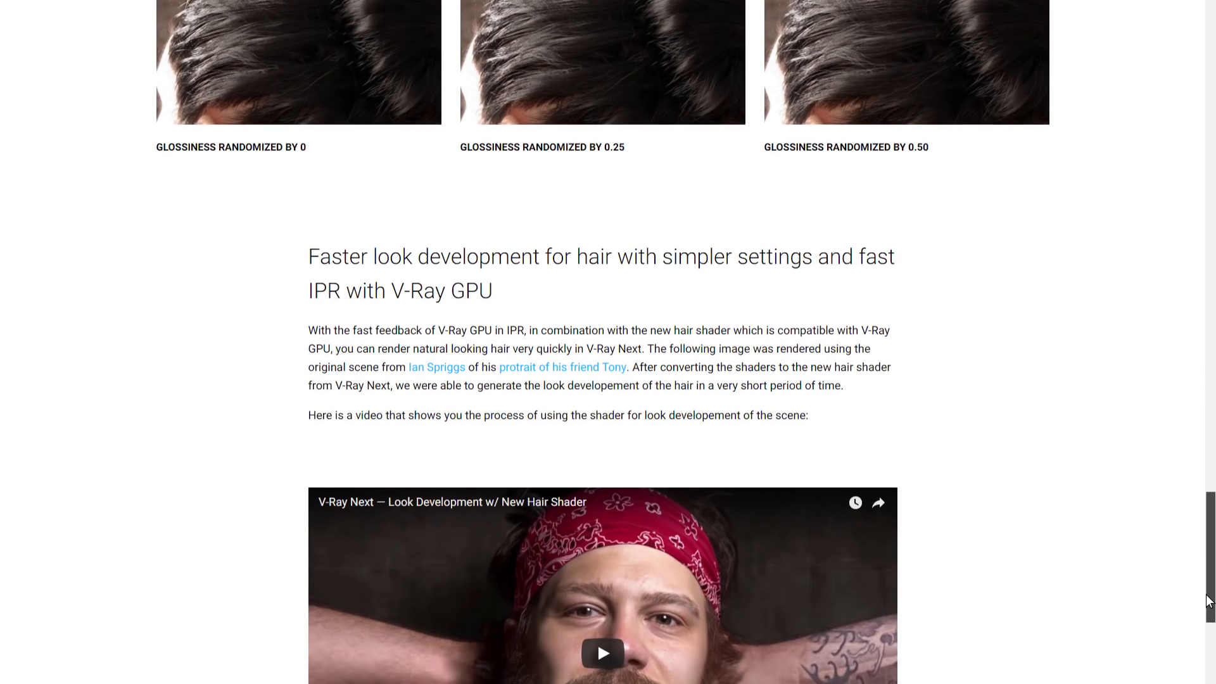
Scroll to the hair shader section and play the hair look development video.
scroll("down", 3)
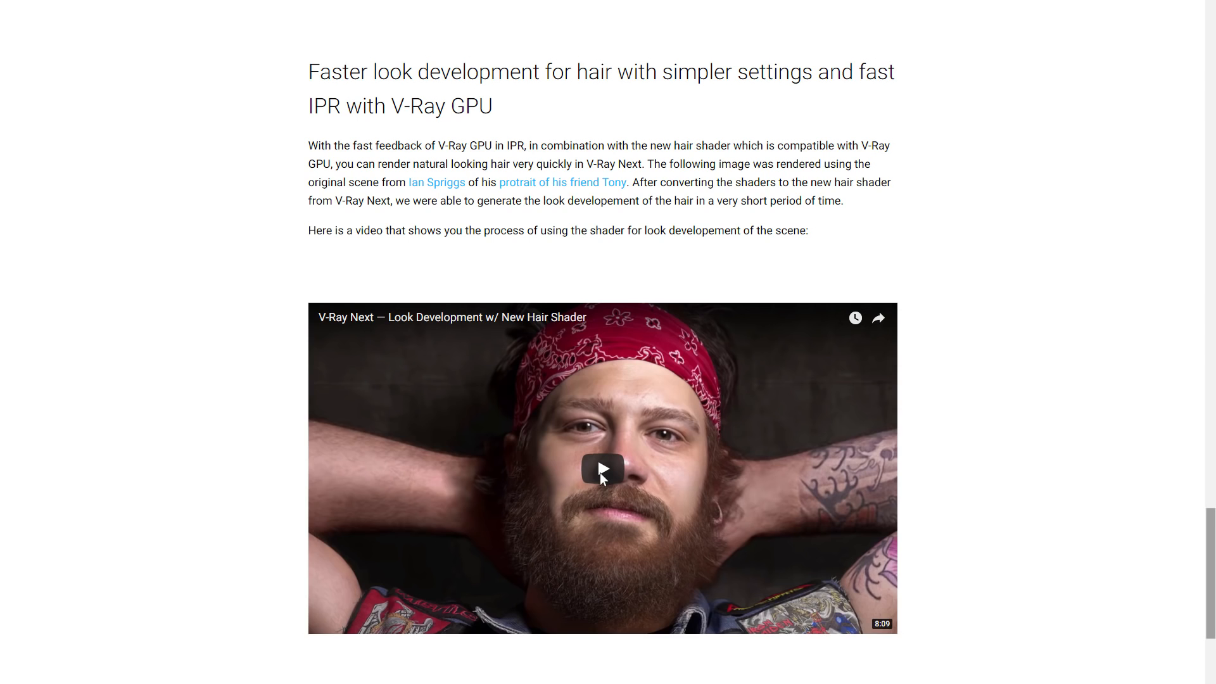
left_click(603, 469)
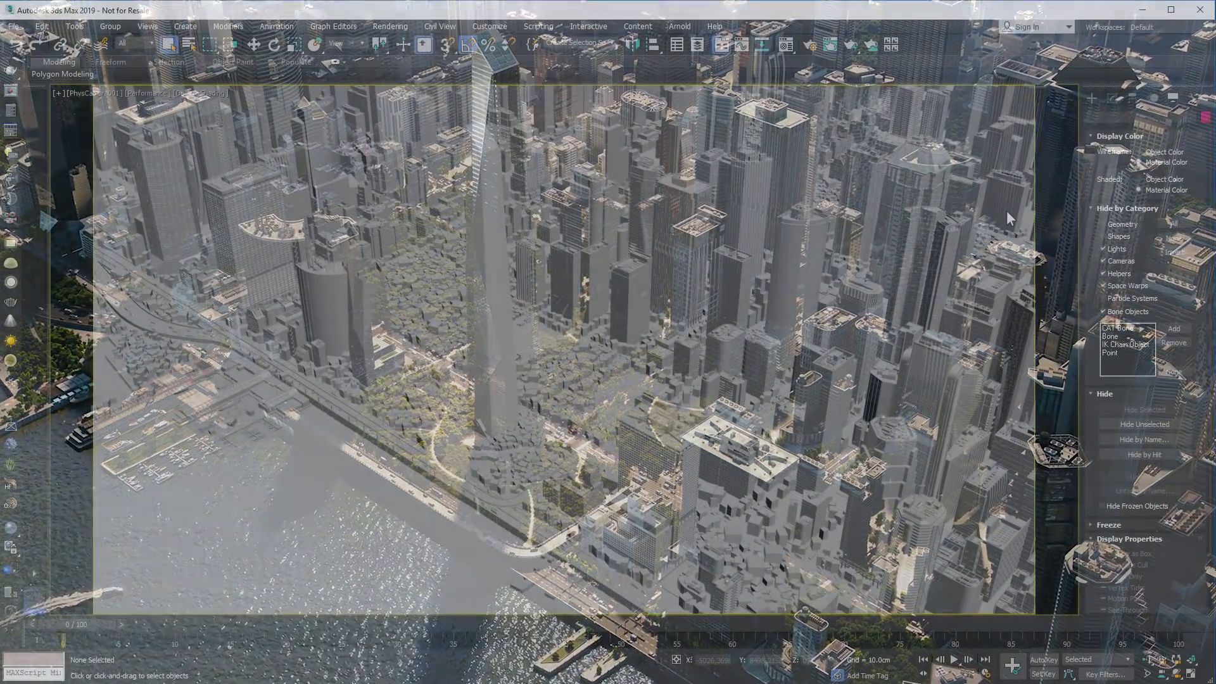
Show the city scene's render elements: GI, lighting, reflection, refraction and specular.
left_click(388, 26)
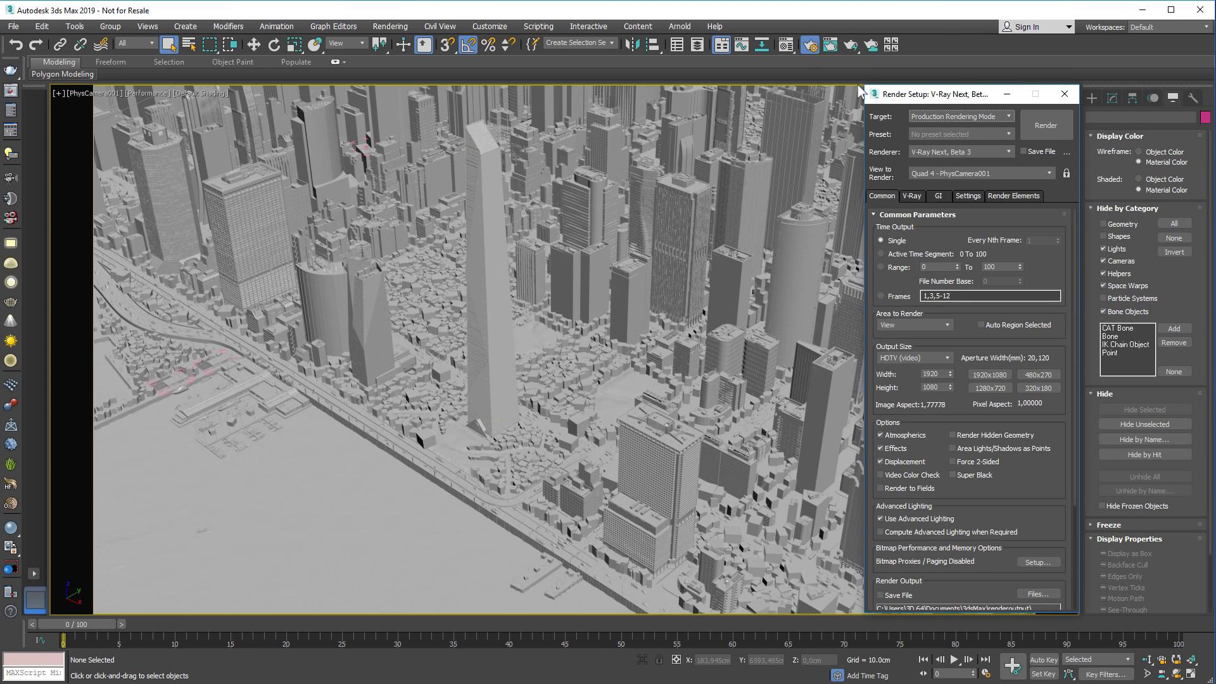
left_click(1013, 195)
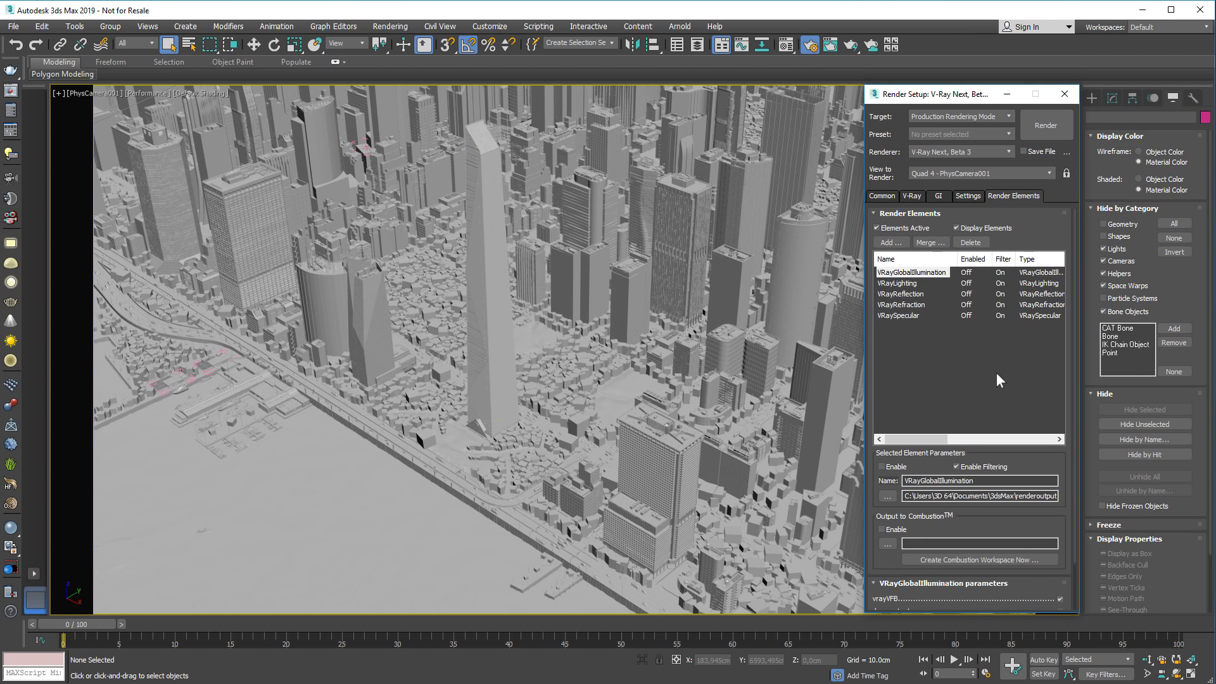
scroll("down", 3)
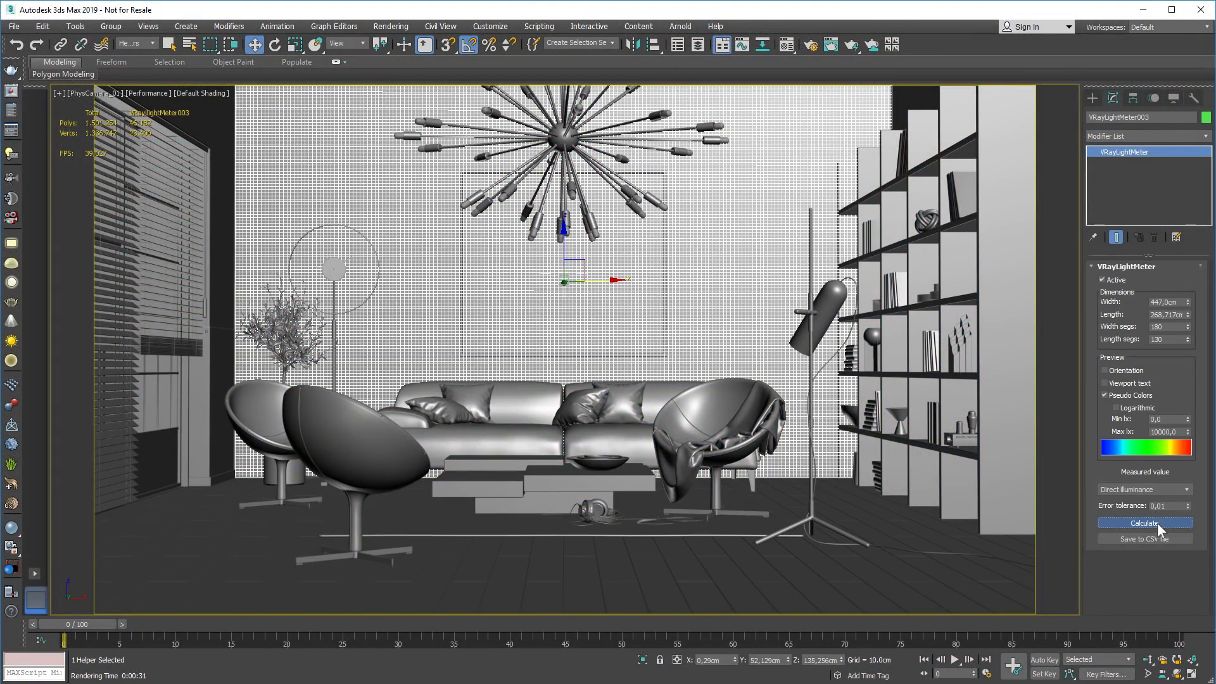
Calculate VRayLightMeter003's illuminance readings and render the living room to the frame buffer.
left_click(1144, 523)
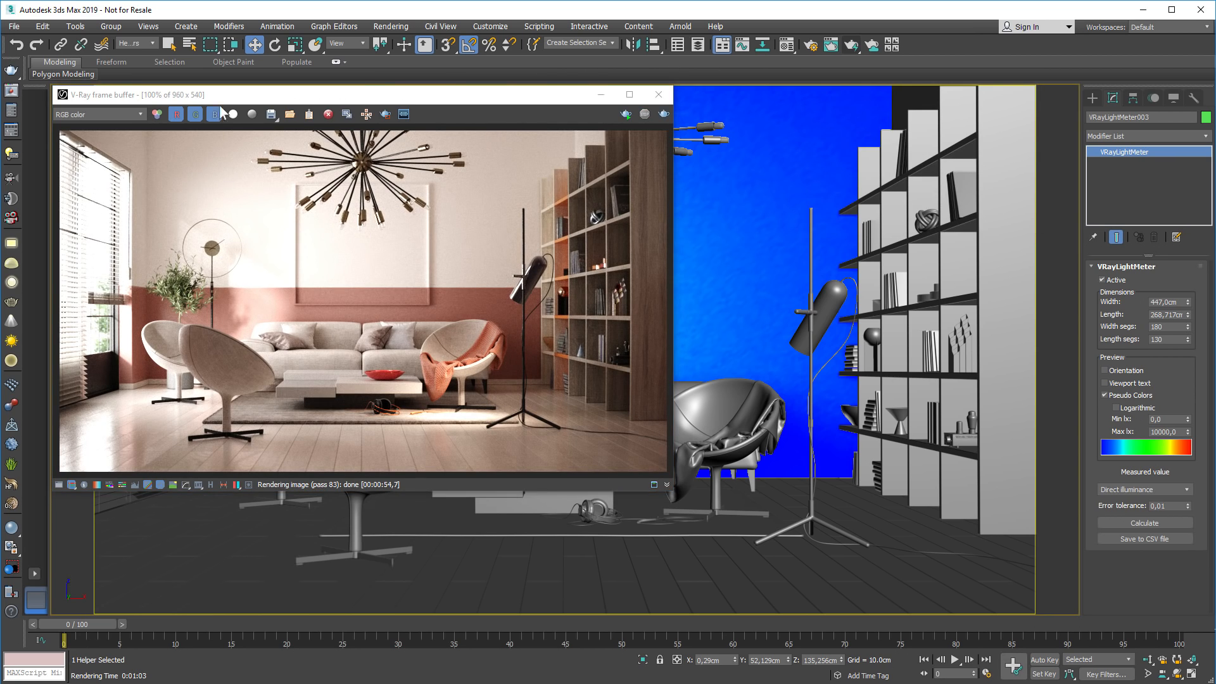
left_click(99, 114)
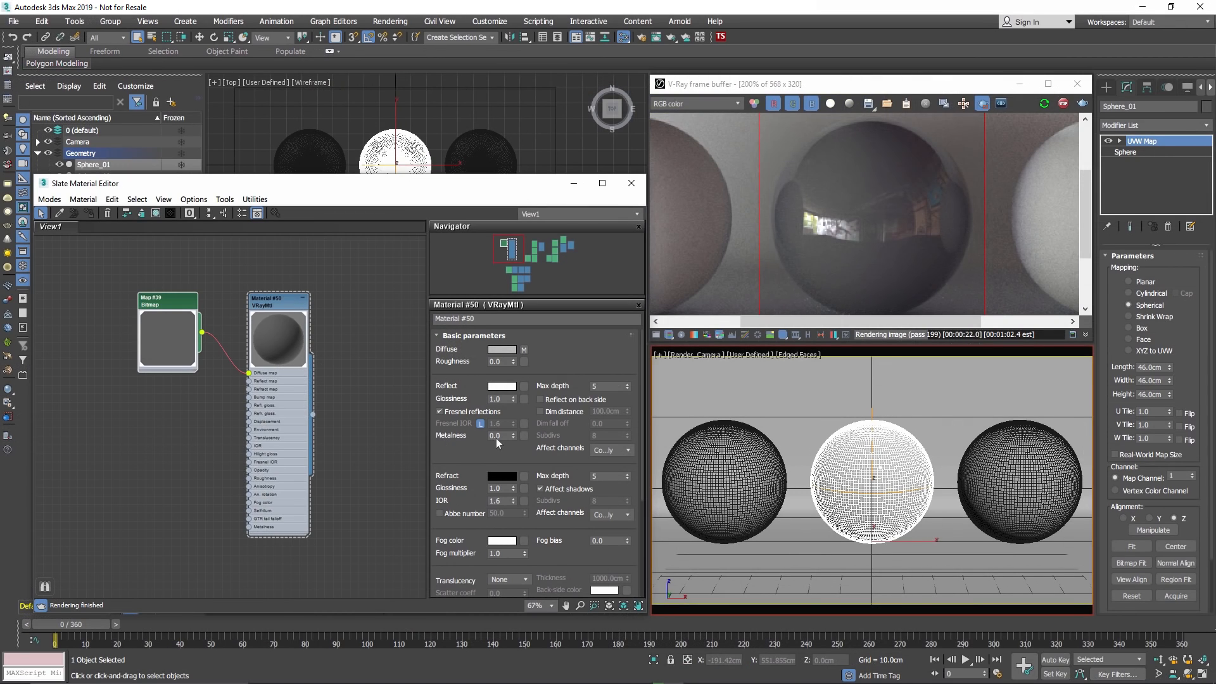
Edit Material #50's Metalness value while the interactive render updates the spheres.
left_click(512, 433)
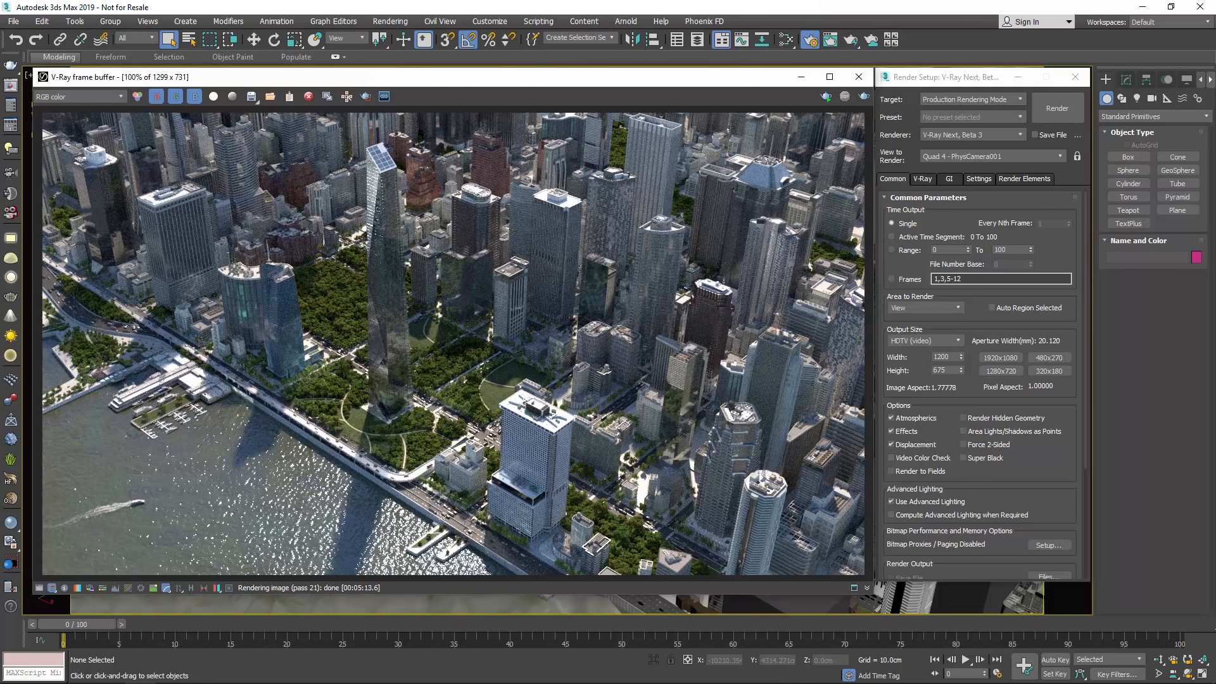
mouse_move(679, 262)
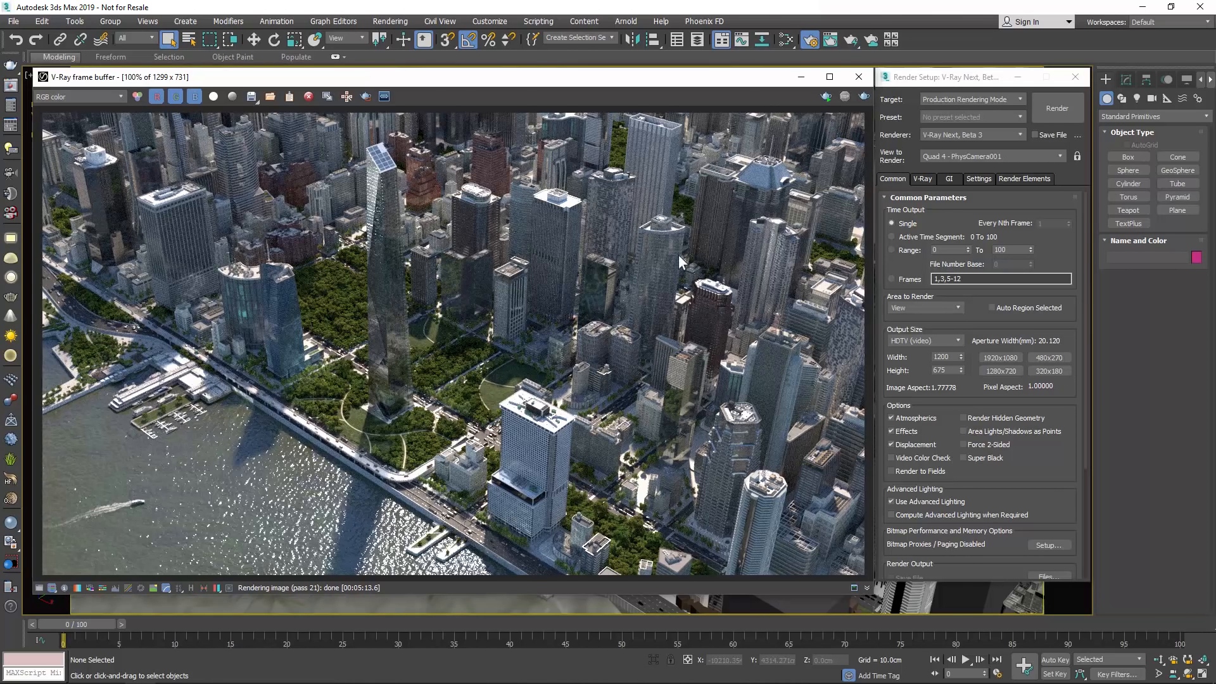
mouse_move(12, 74)
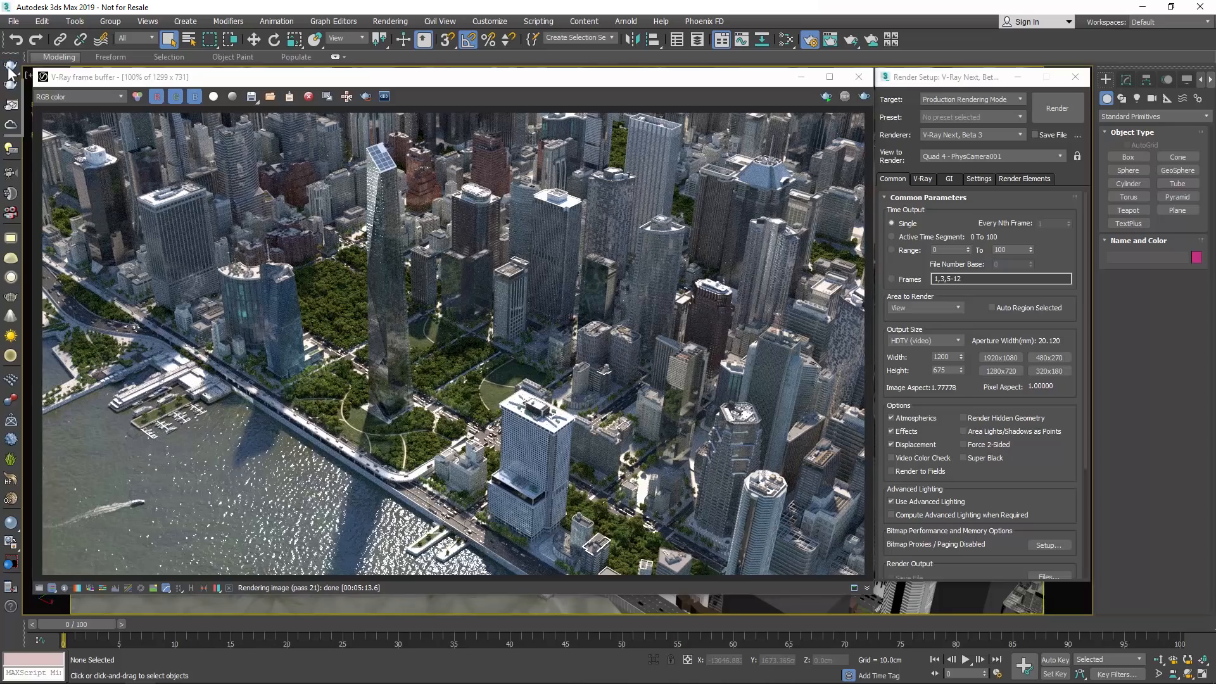